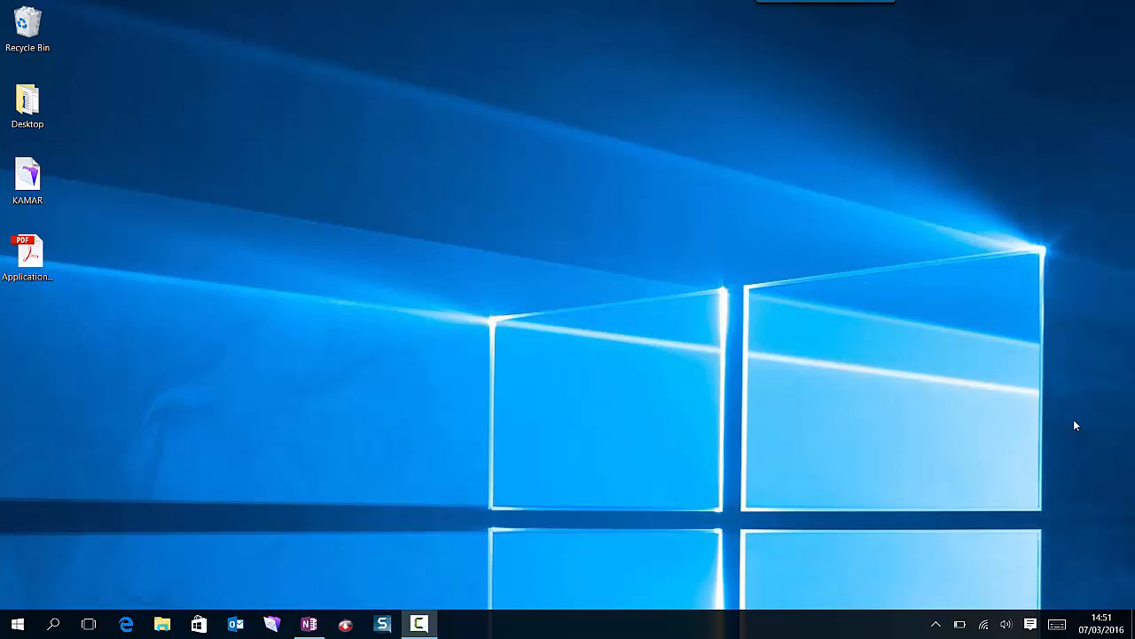
mouse_move(1060, 426)
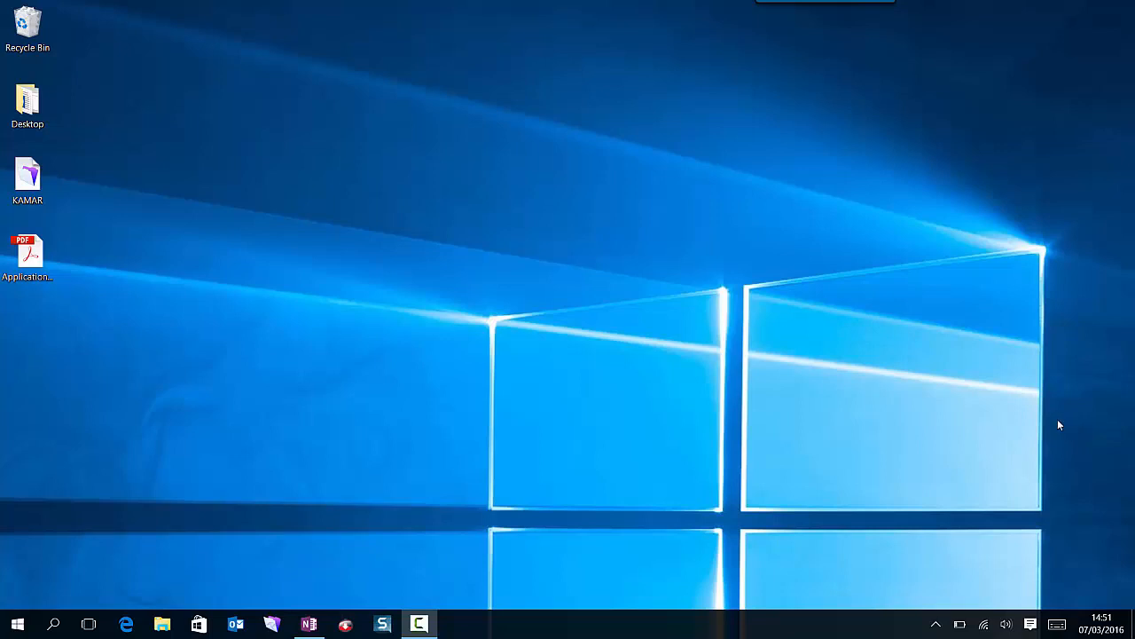
mouse_move(1050, 426)
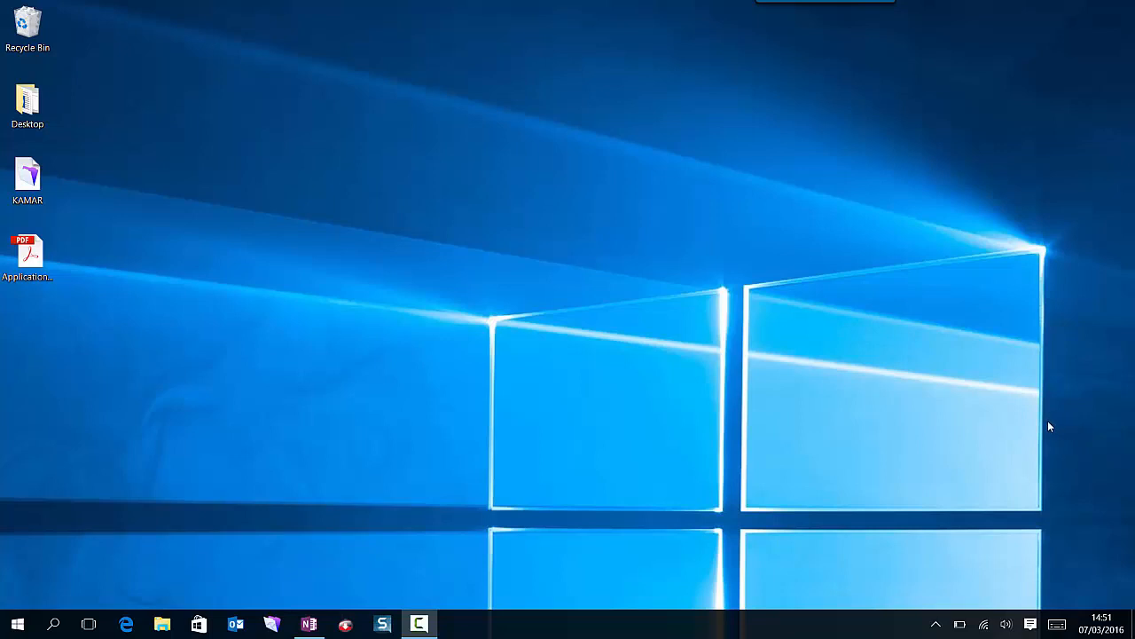
mouse_move(440, 321)
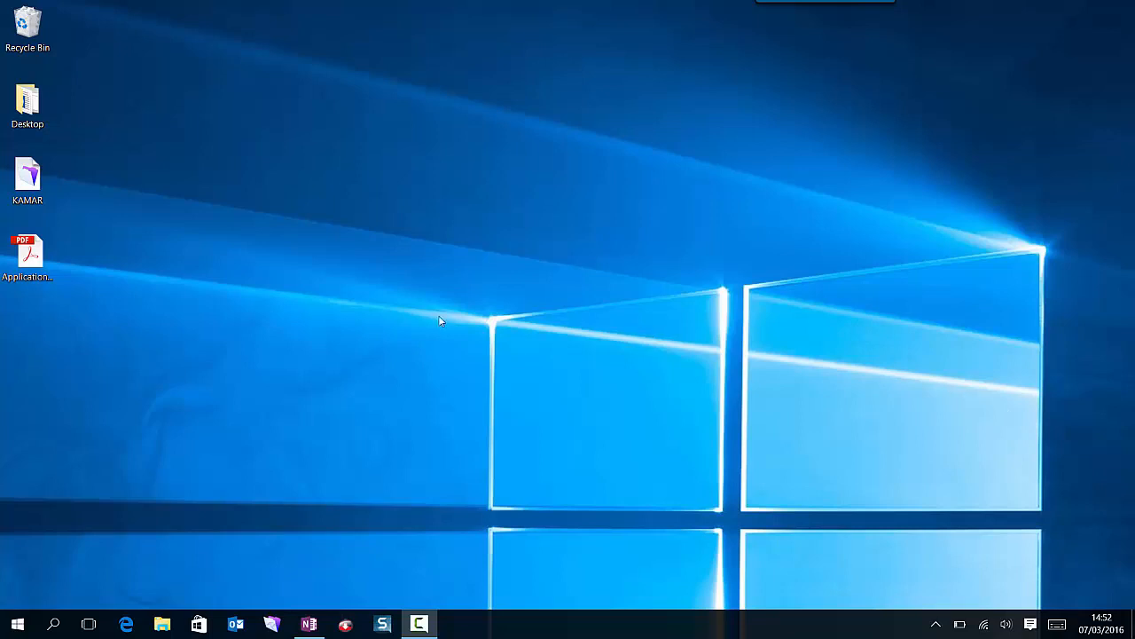
Open the Application PDF in Acrobat from its file options and scroll through the leave form
right_click(26, 257)
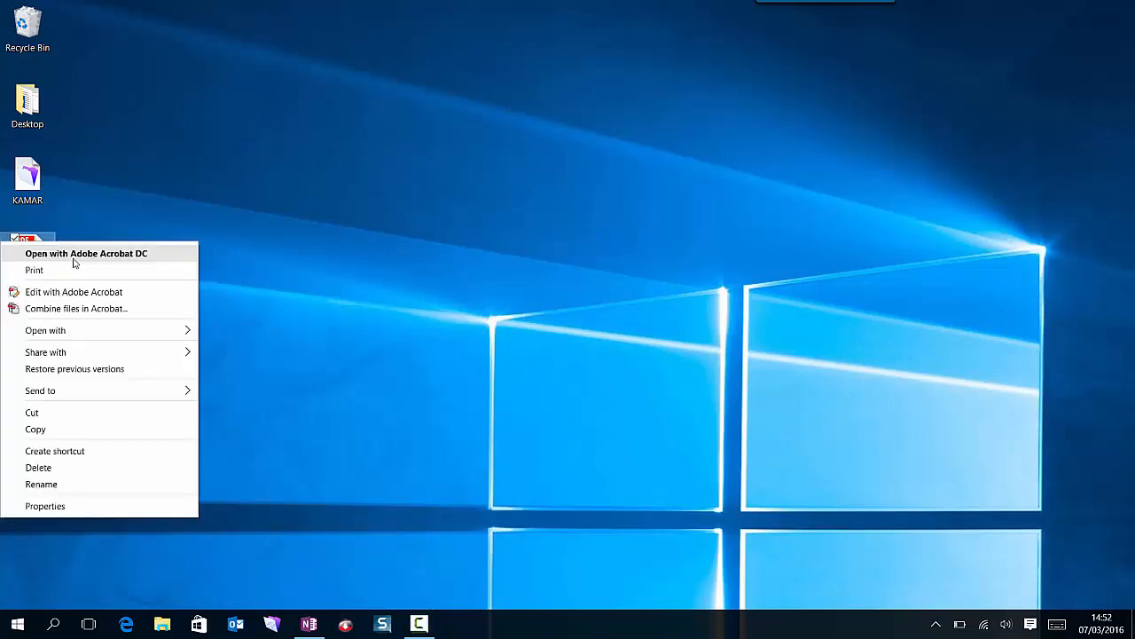
click(85, 251)
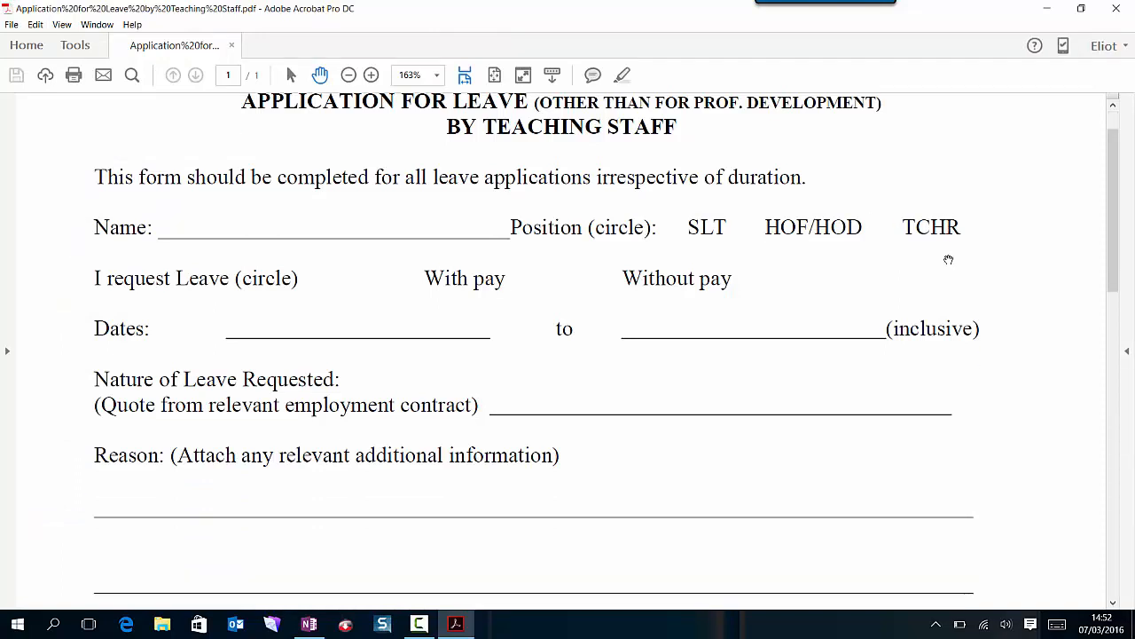
scroll(down, 3)
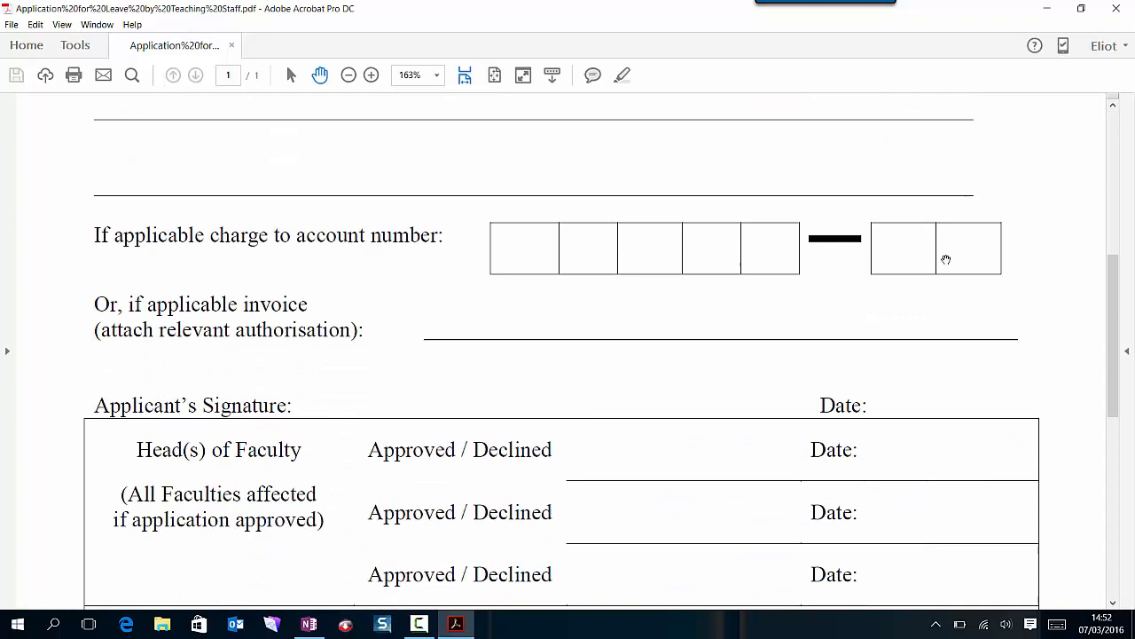
scroll(down, 3)
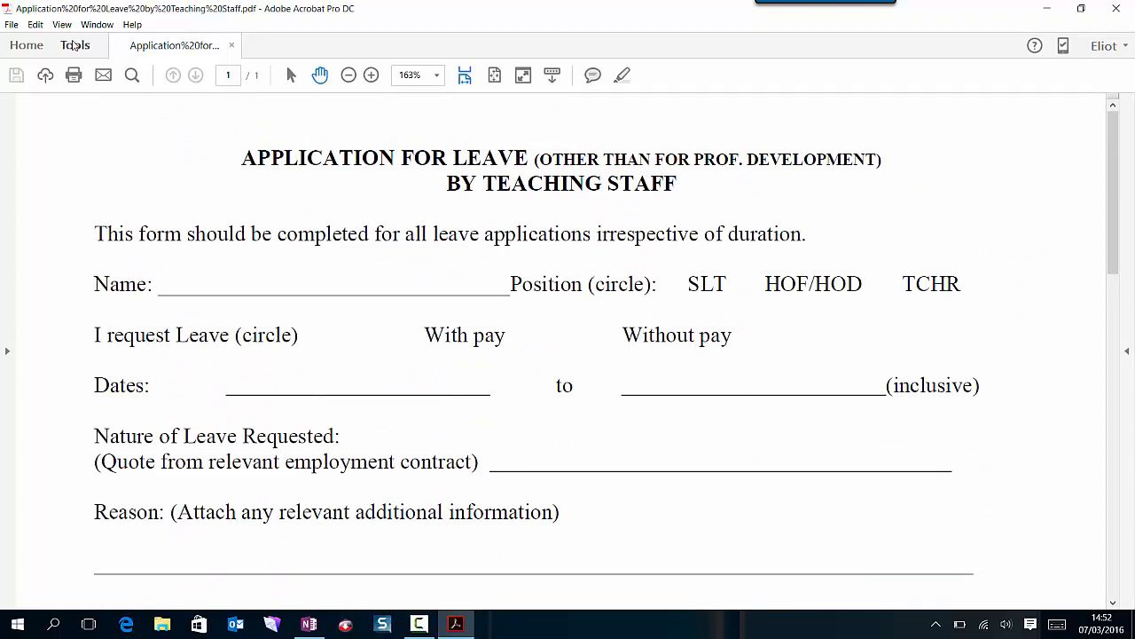
Activate the Fill & Sign tool on the leave form from the Tools collection
click(75, 46)
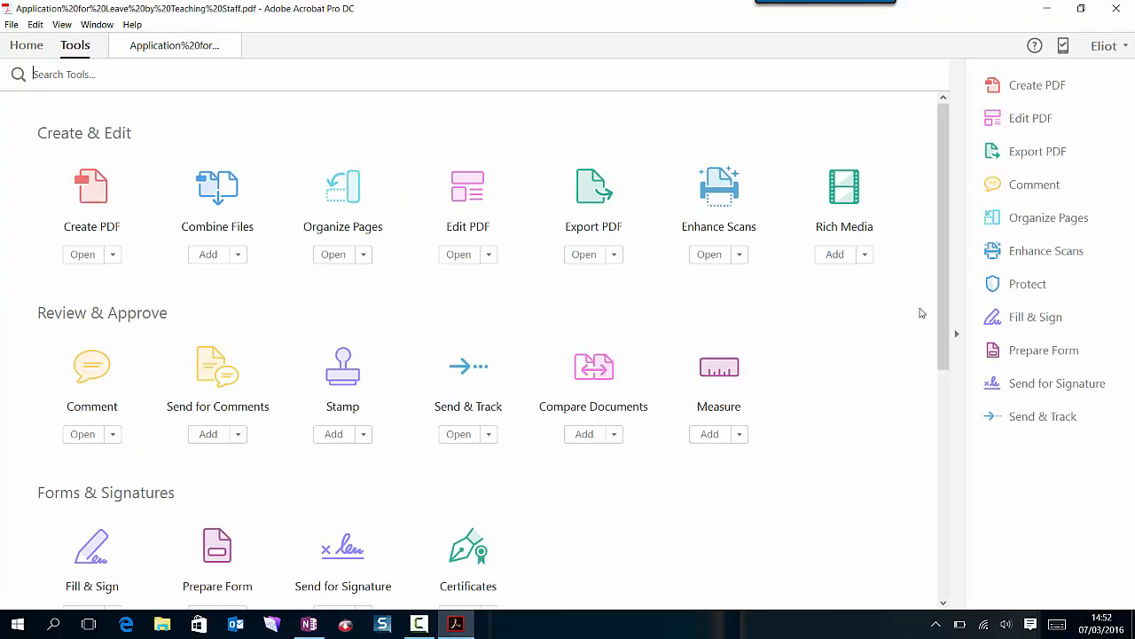
click(1036, 316)
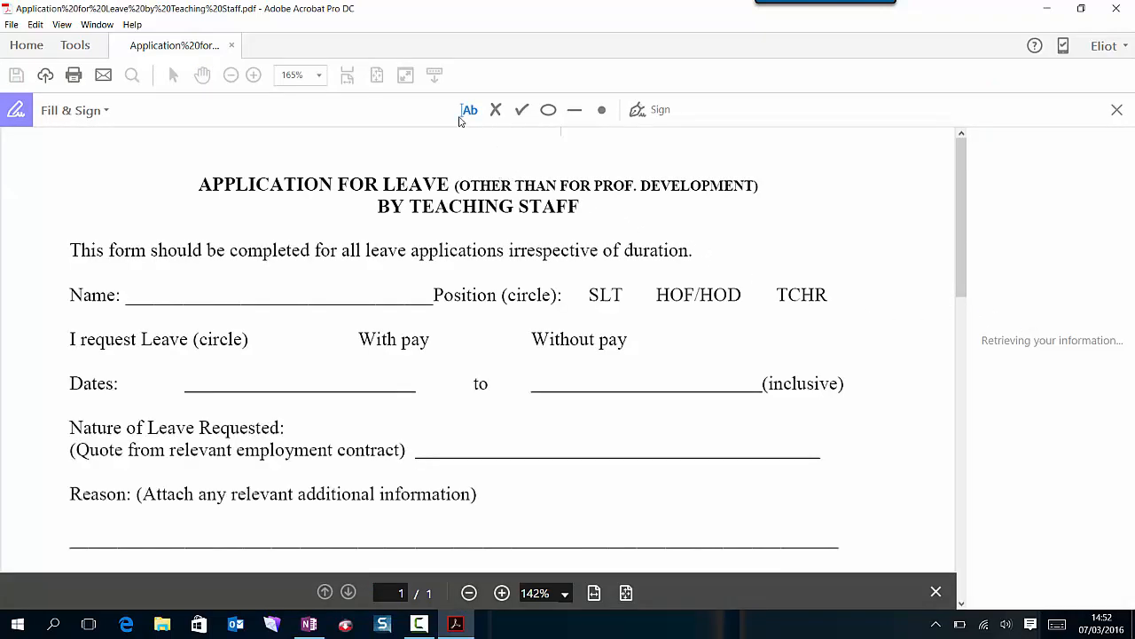
mouse_move(469, 110)
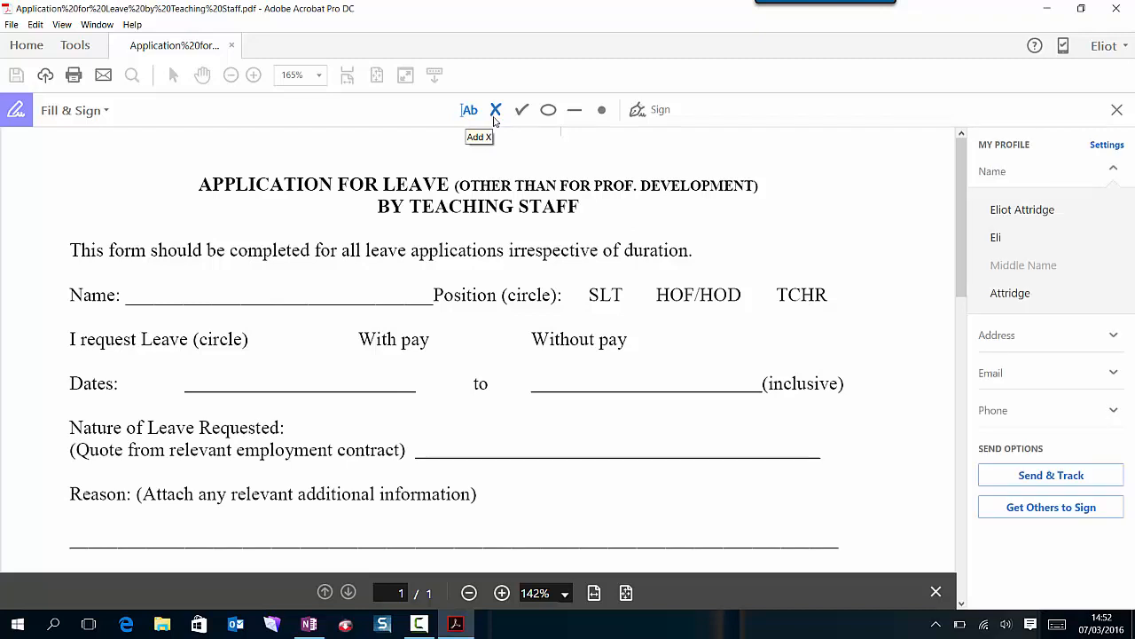
mouse_move(521, 110)
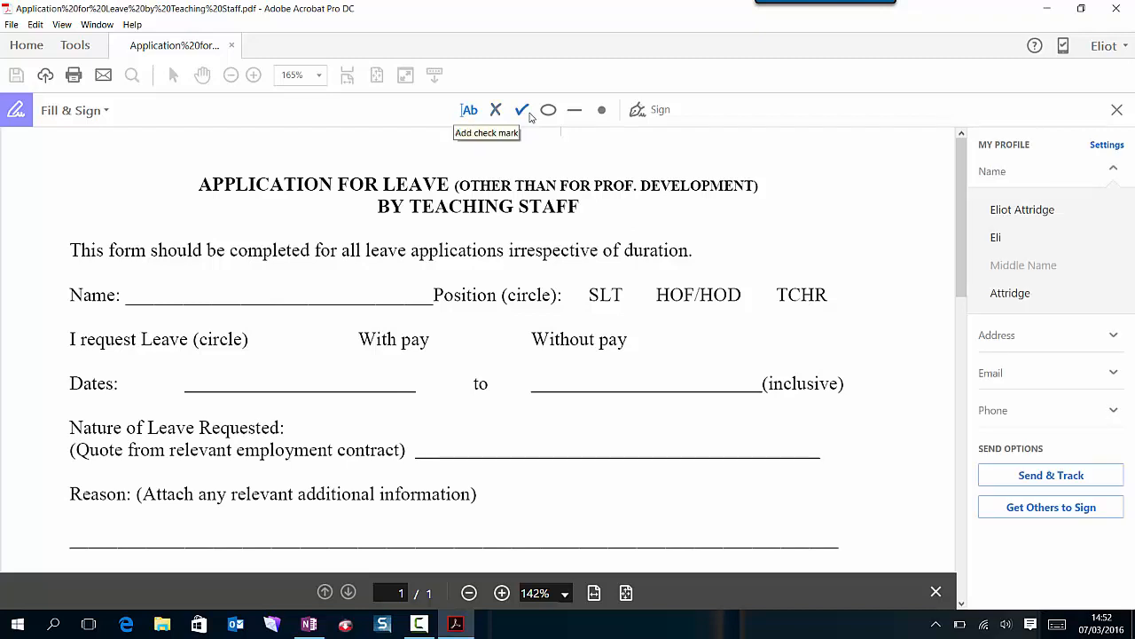
mouse_move(575, 110)
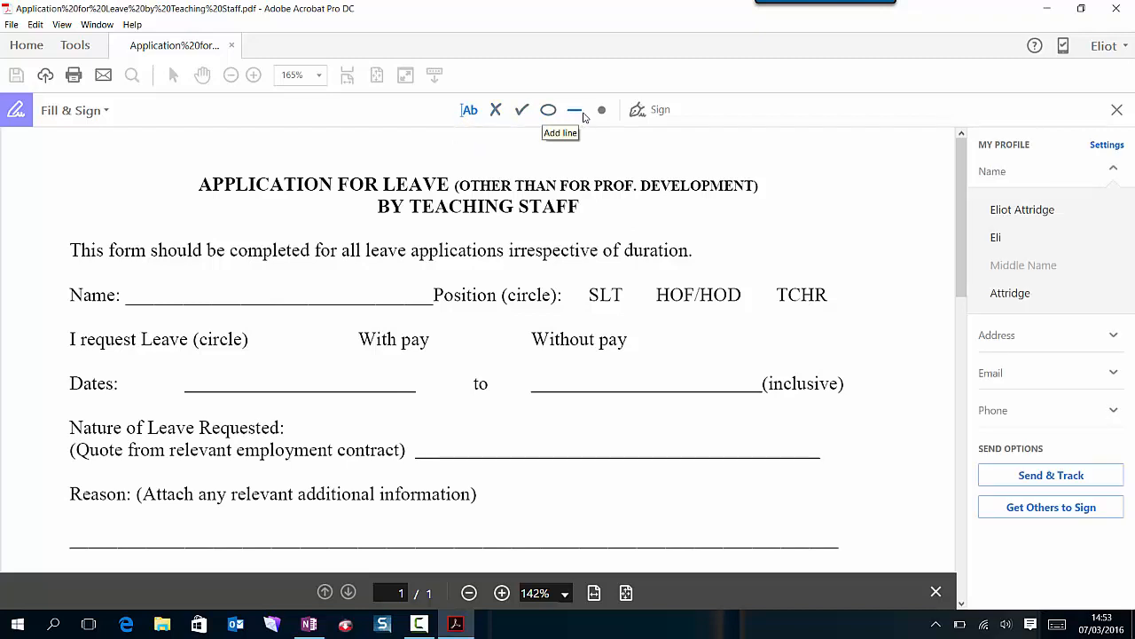
mouse_move(660, 120)
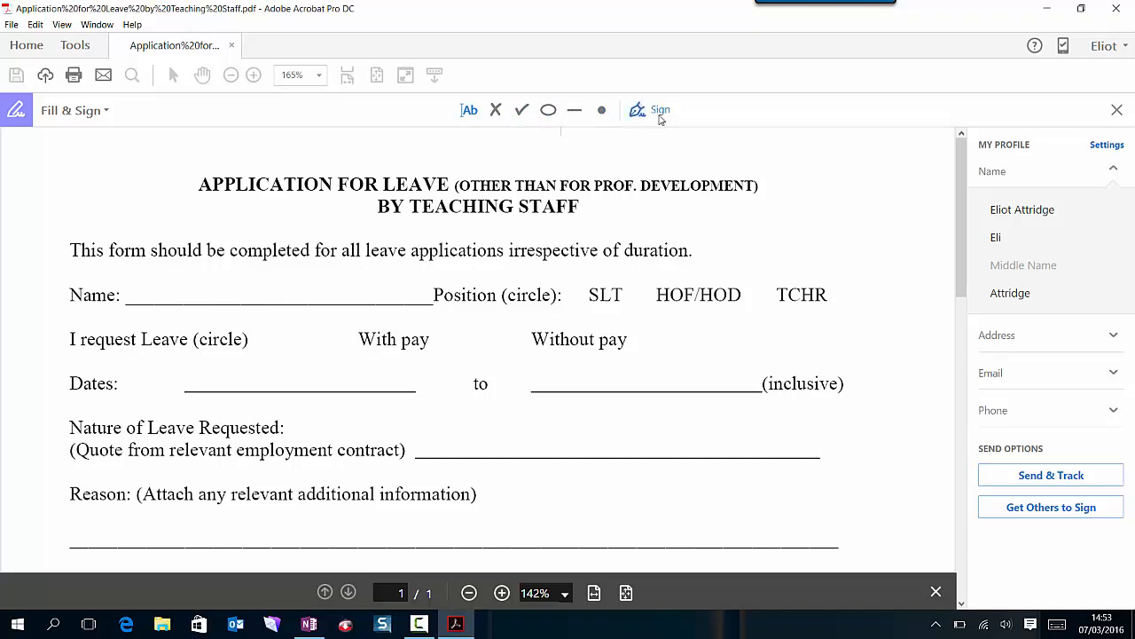
mouse_move(188, 327)
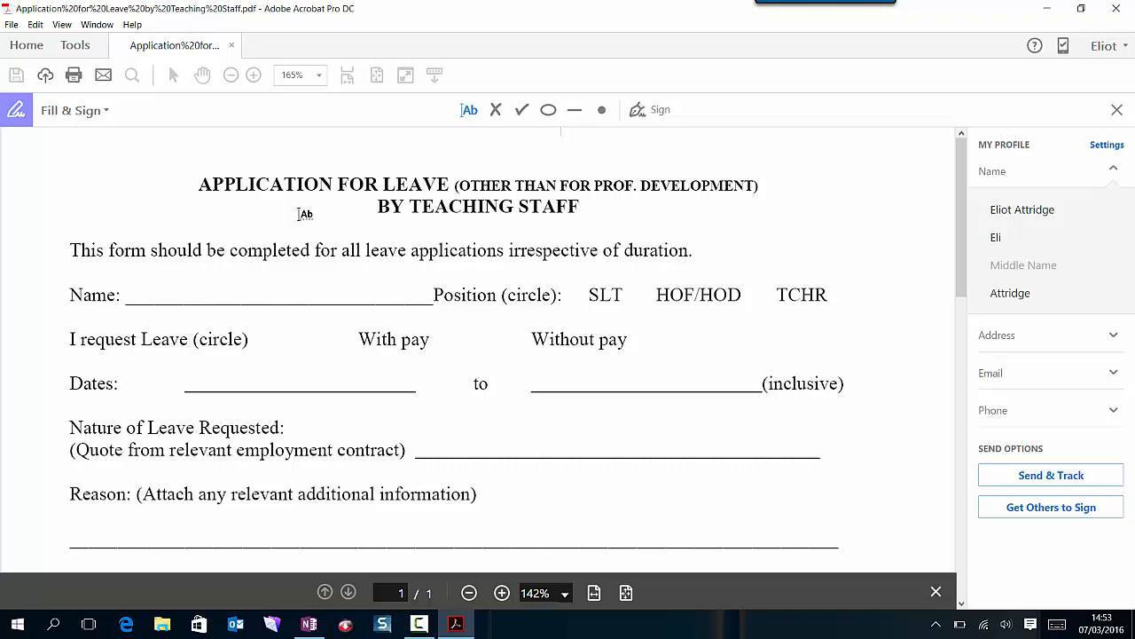
mouse_move(468, 110)
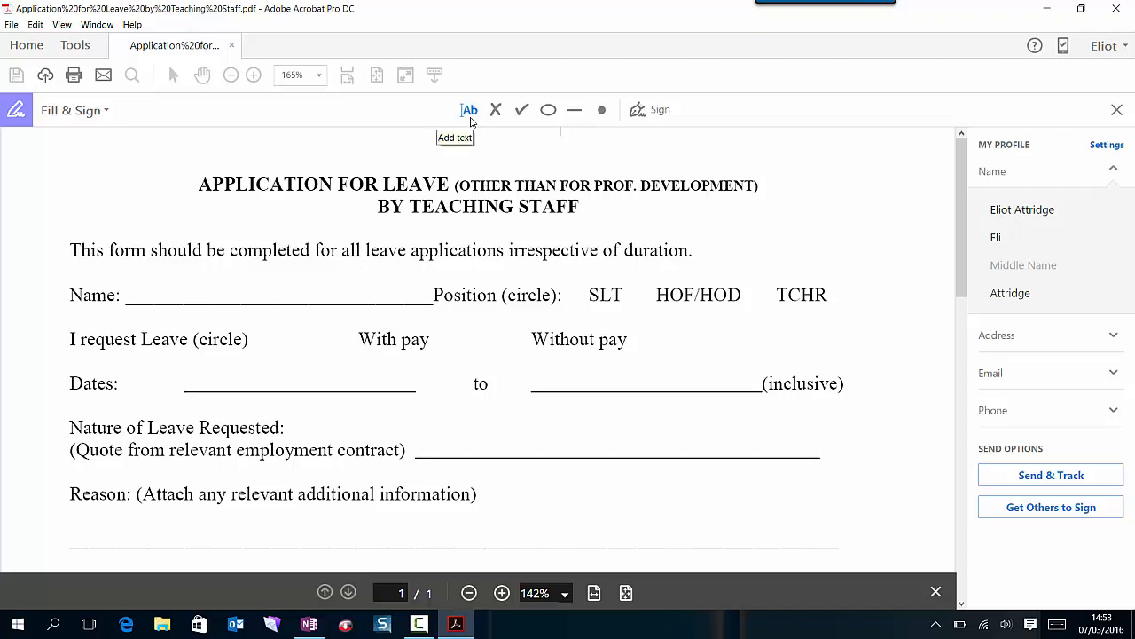
click(138, 291)
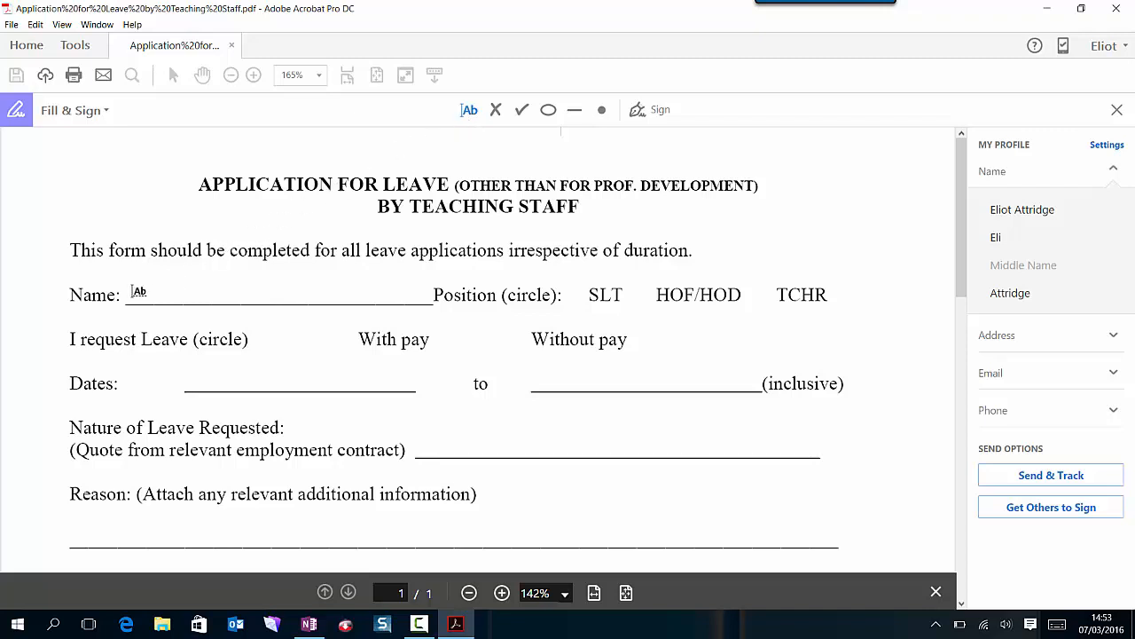
text(Eliot)
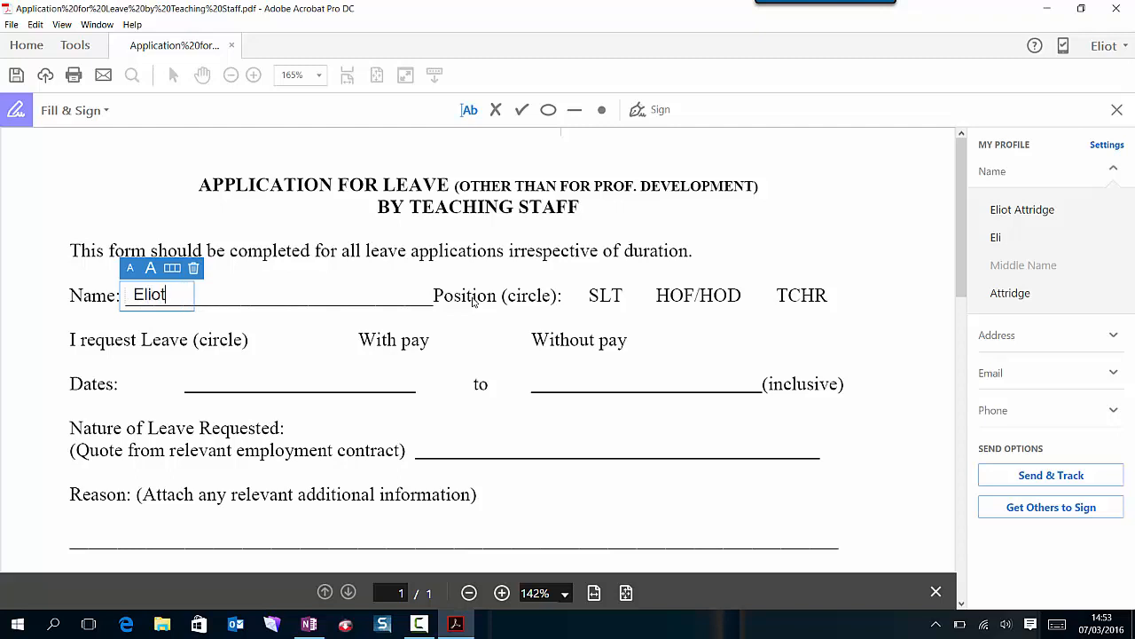
text(Attridge)
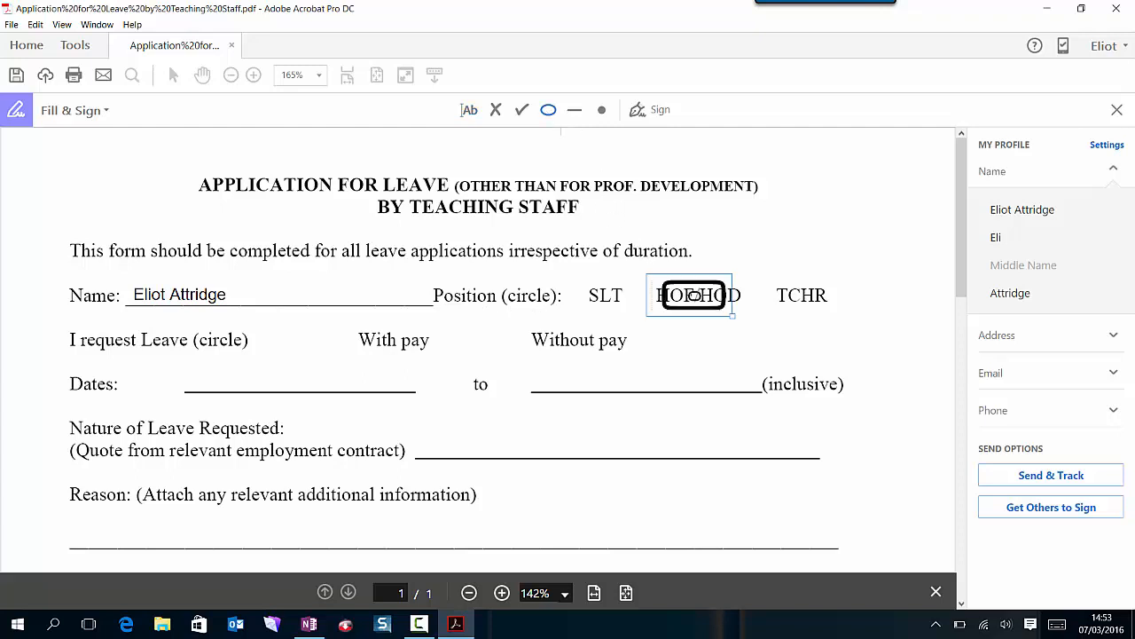
click(692, 295)
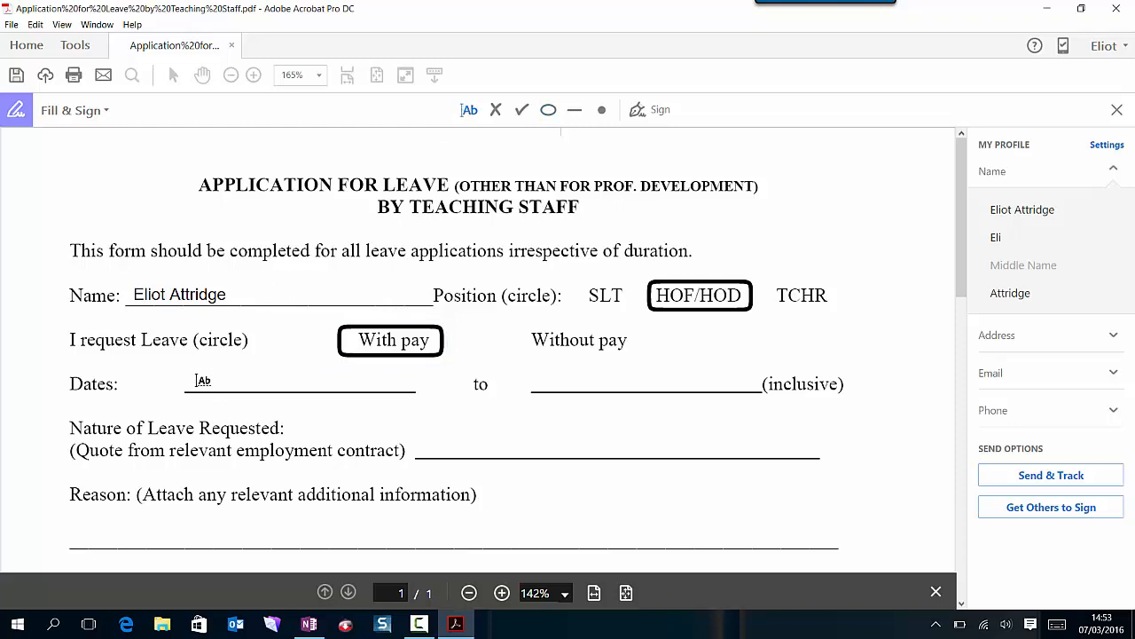
text(1st January 2017)
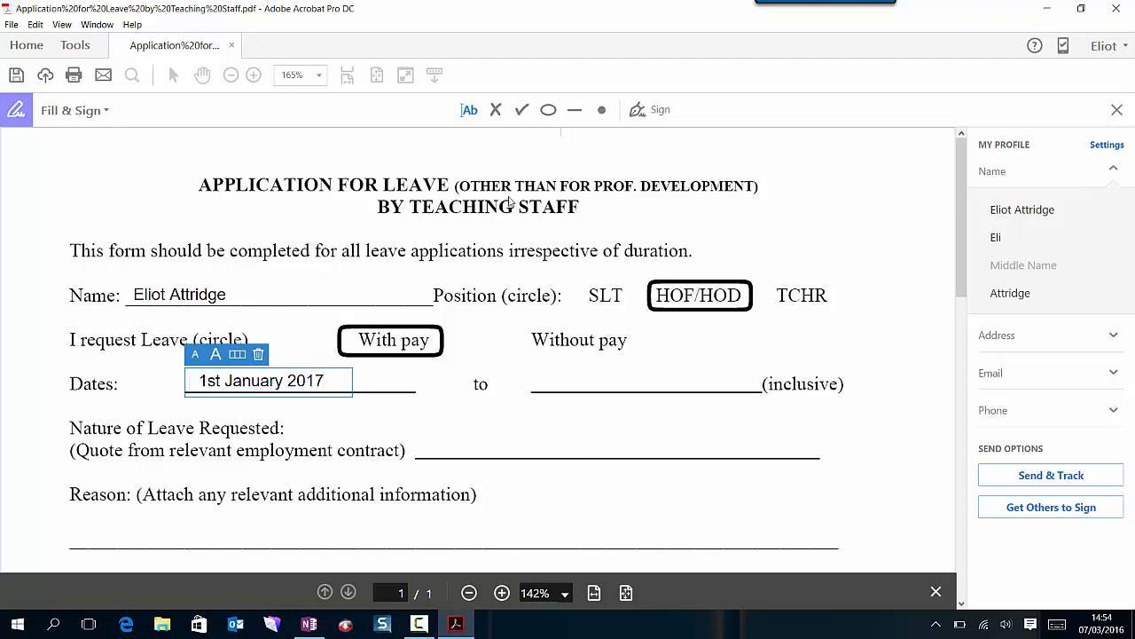
Finish the start date and enter 'Celebrating New Year.' on the Reason line
click(438, 444)
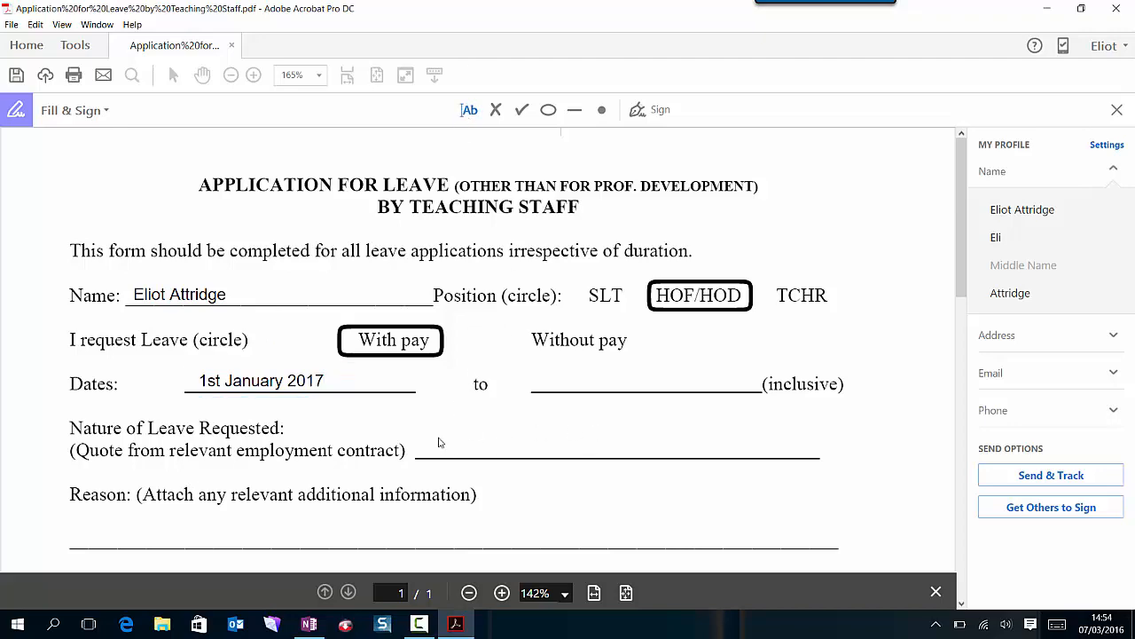
scroll(down, 3)
text(School Business)
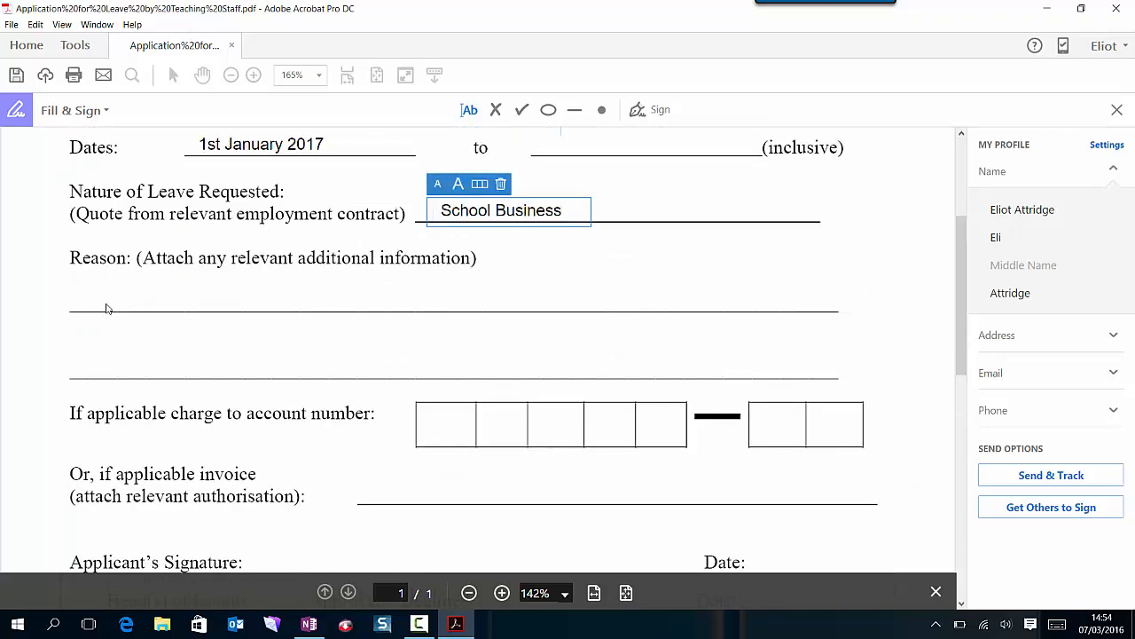
text(cele)
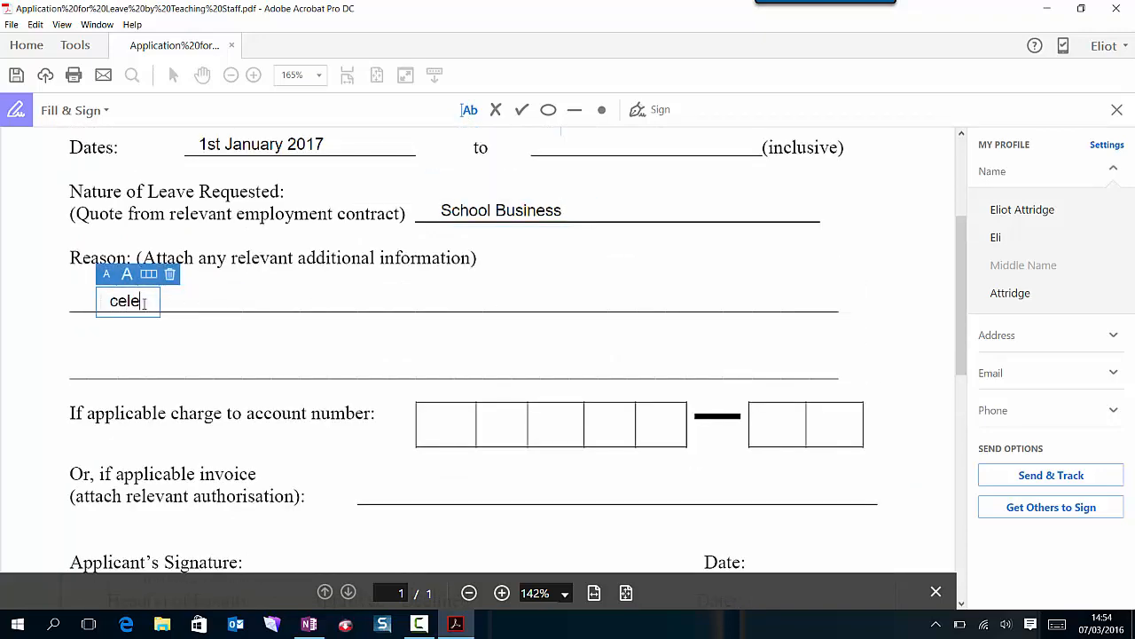
text(Celebrating New Year.)
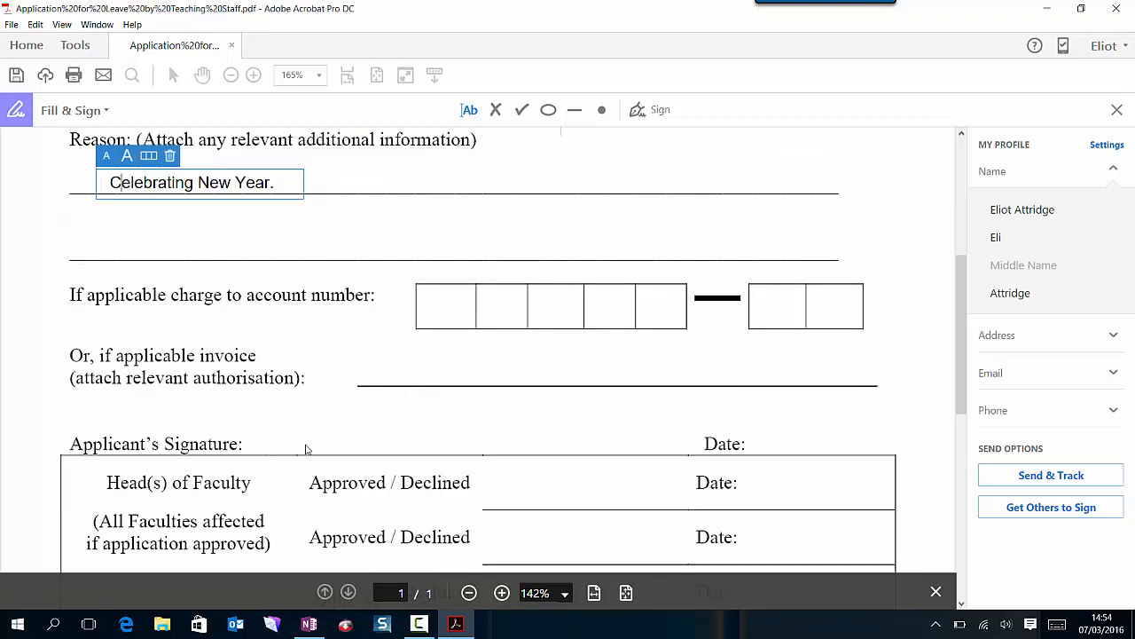
mouse_move(660, 110)
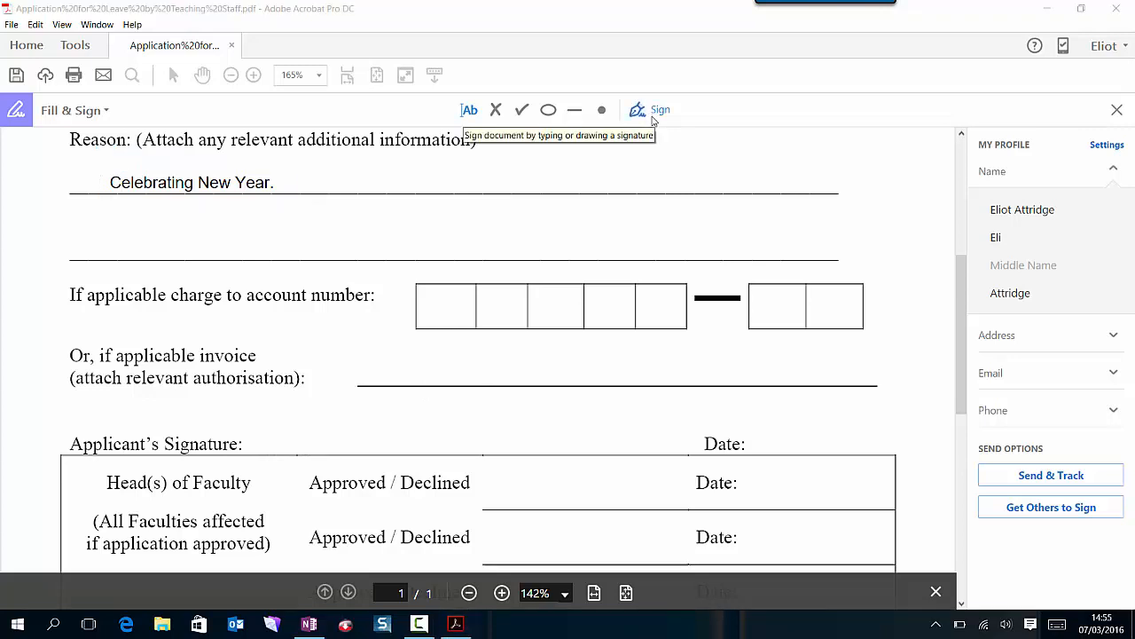
mouse_move(1126, 46)
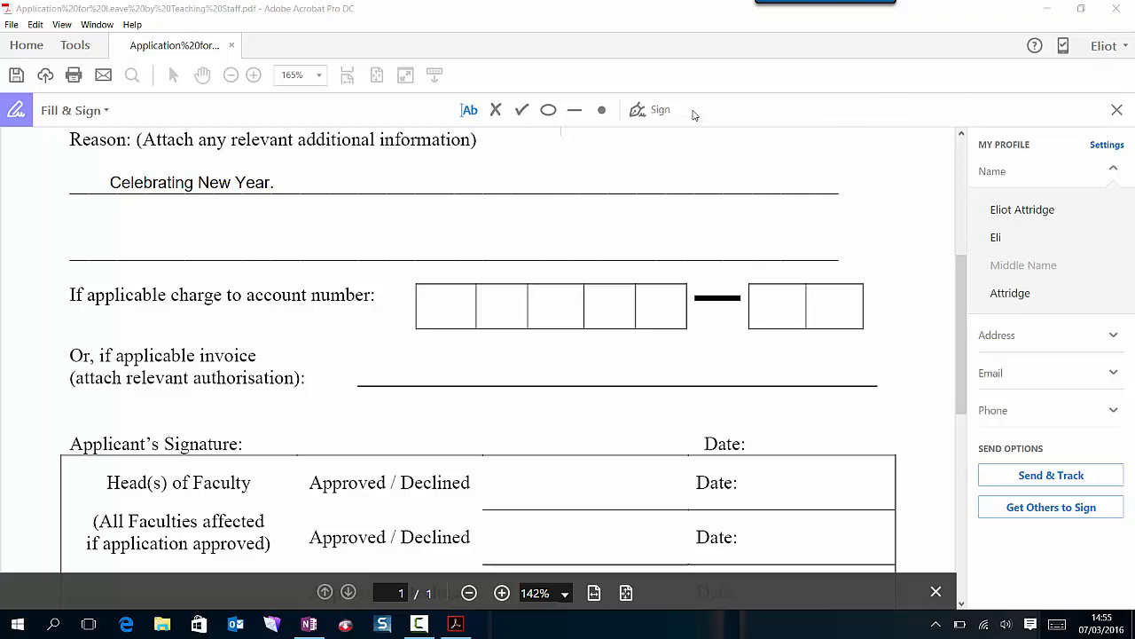
mouse_move(649, 110)
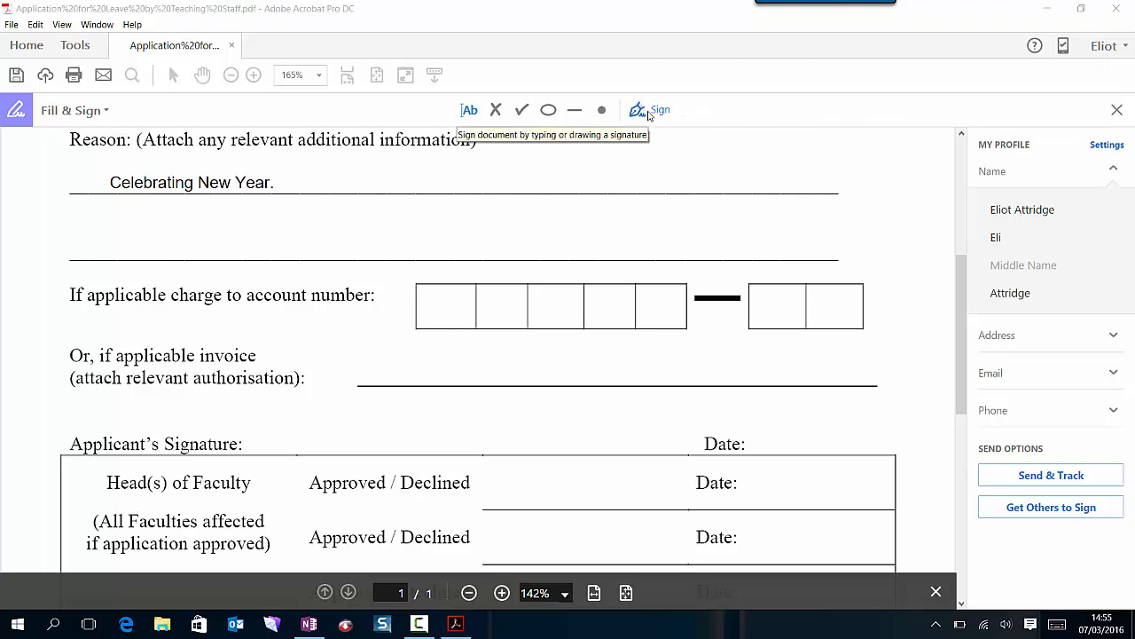
mouse_move(657, 110)
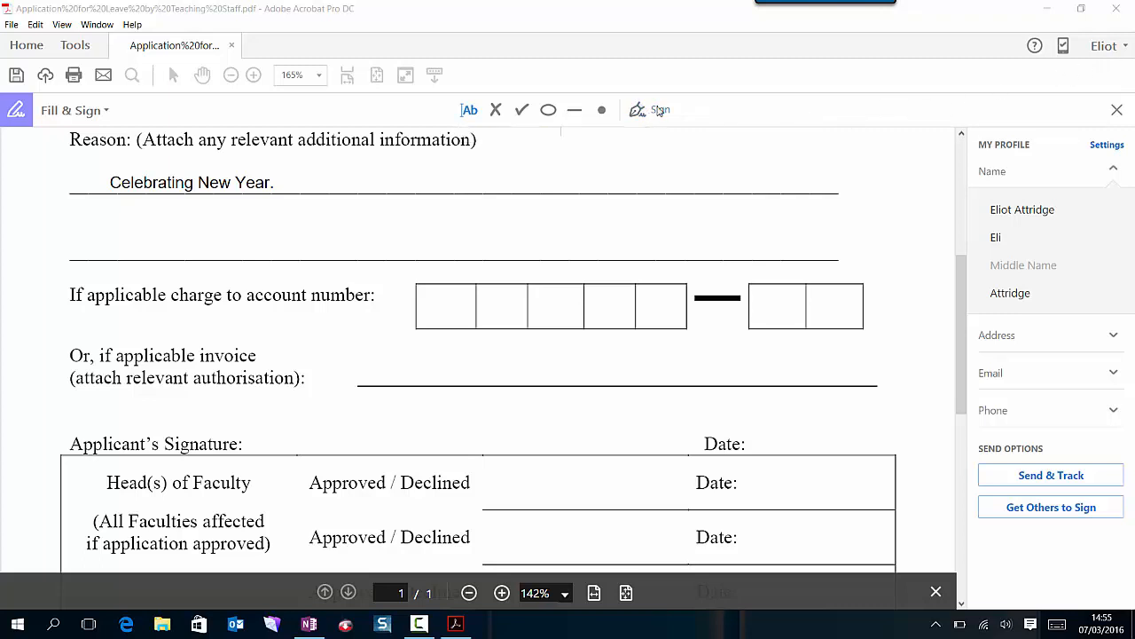
Pick the saved signature and place it beside the Applicant's Signature line
click(660, 110)
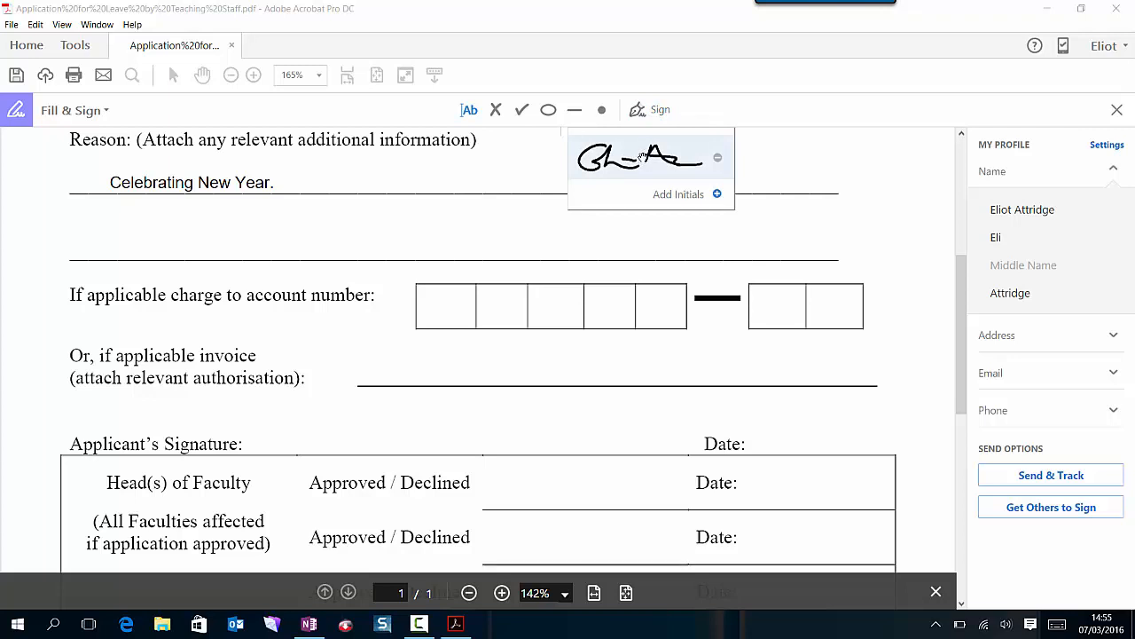
click(639, 156)
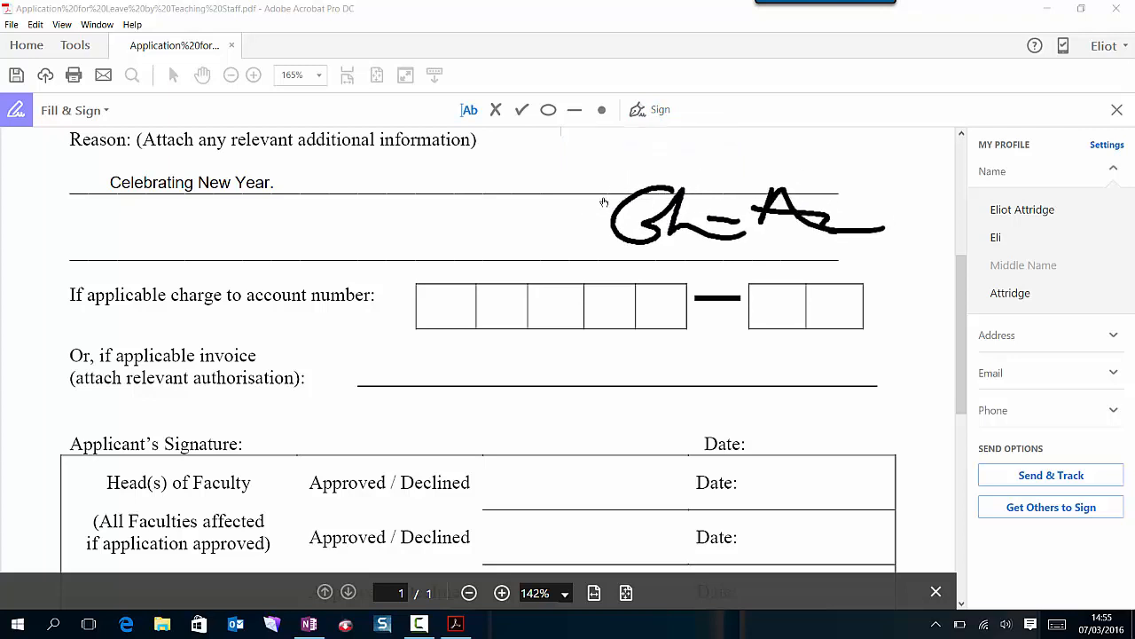
drag(745, 216, 408, 422)
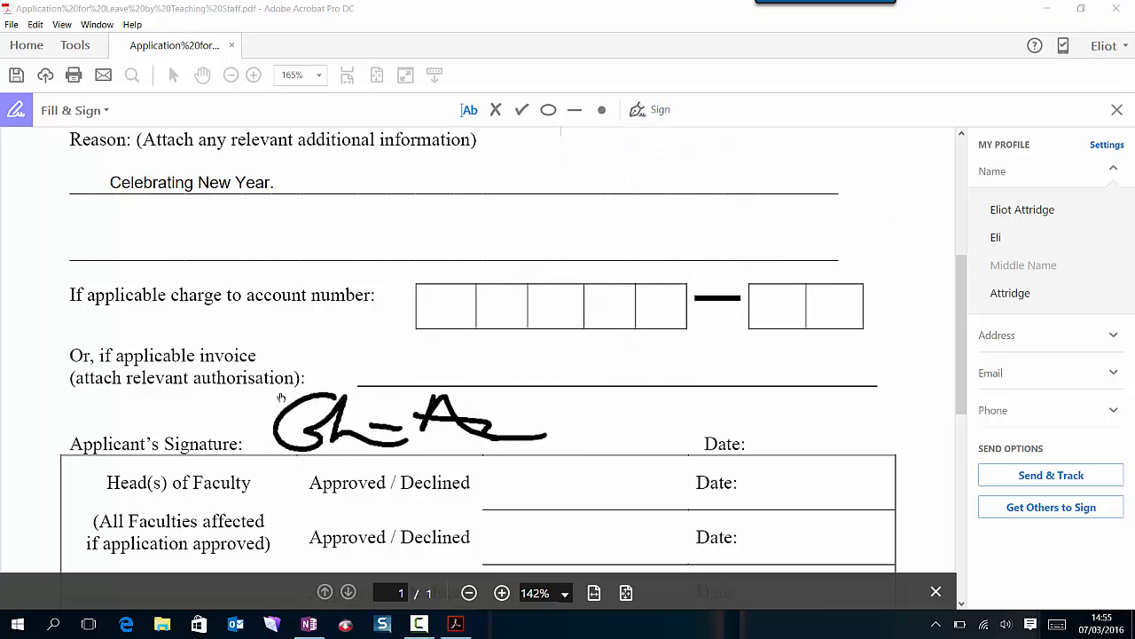
click(408, 422)
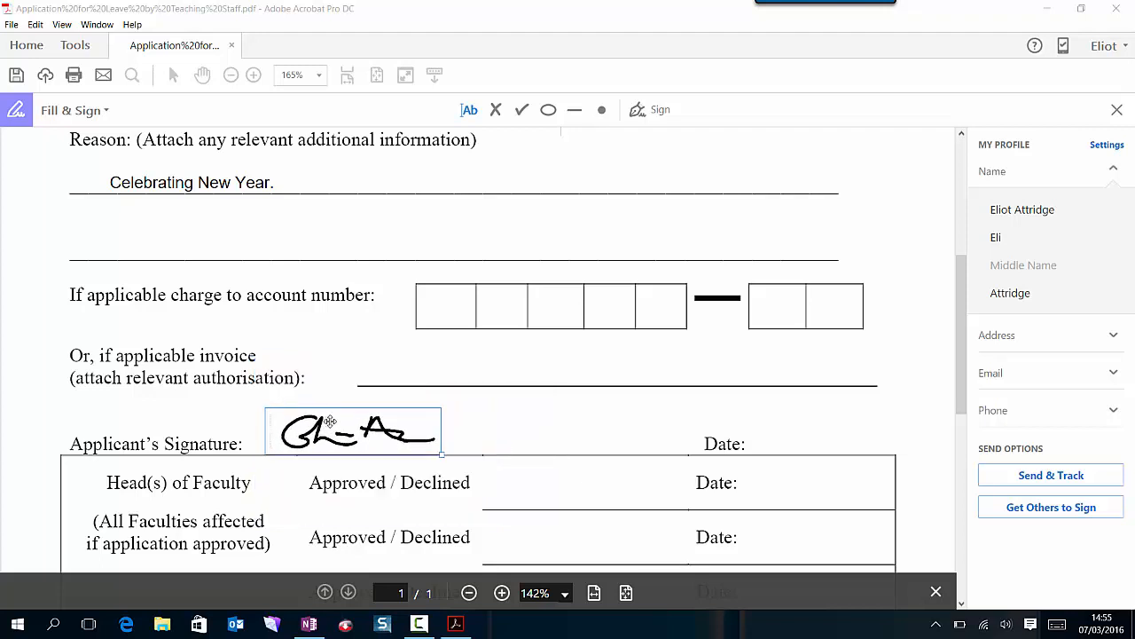
Enter '7th March, 2016' as the applicant's signing date and exit the Fill & Sign tools
click(789, 443)
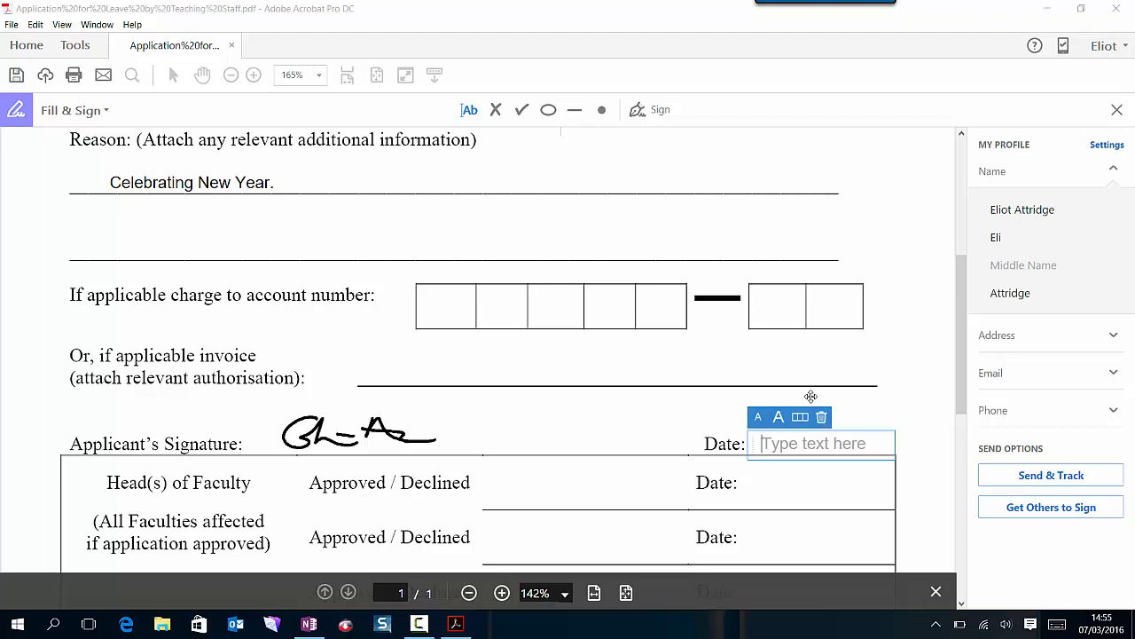
text(7th)
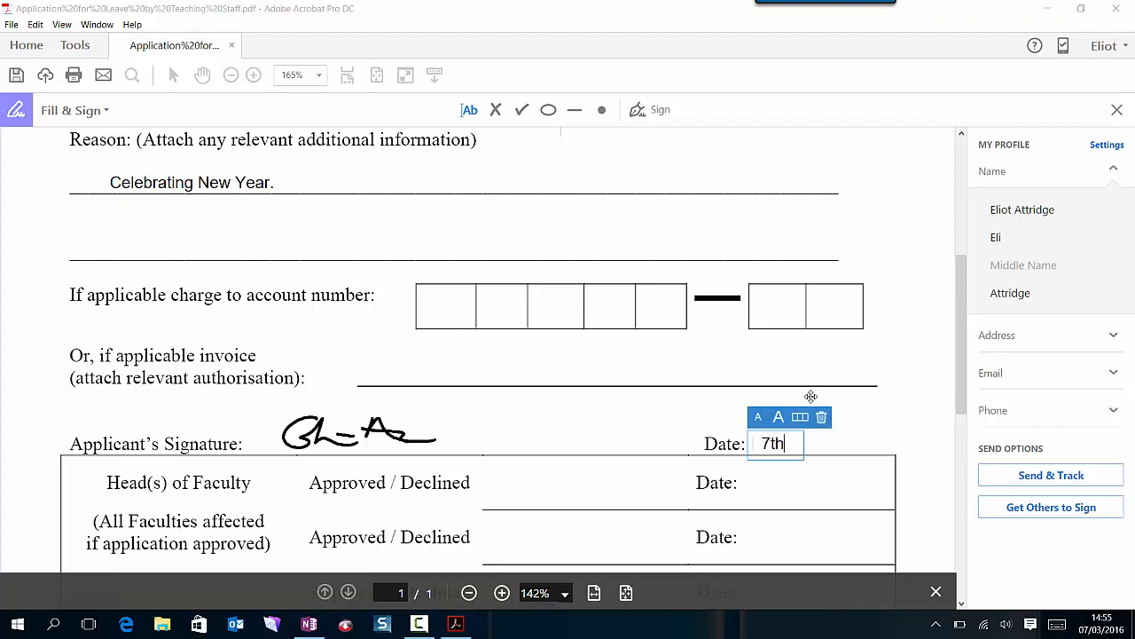
text(March,)
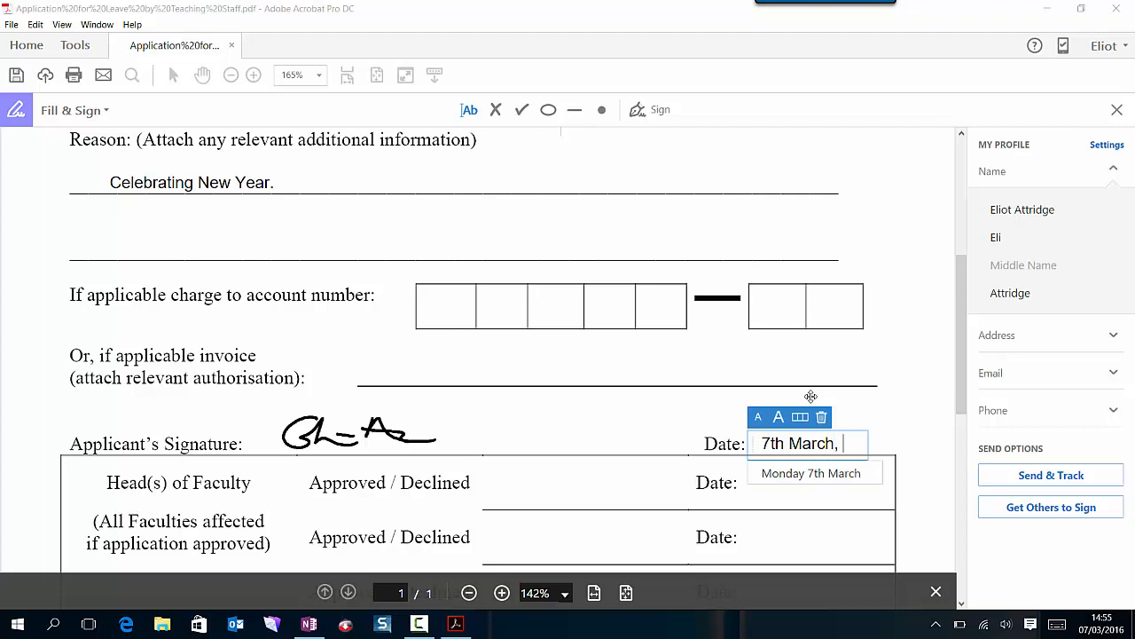
text(2016)
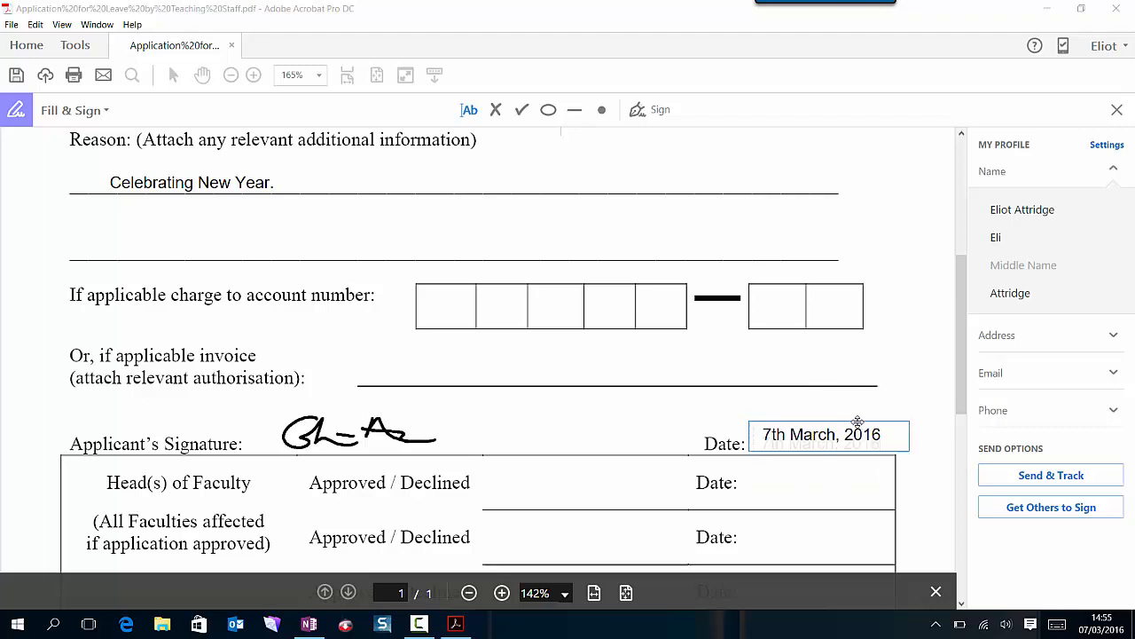
click(820, 433)
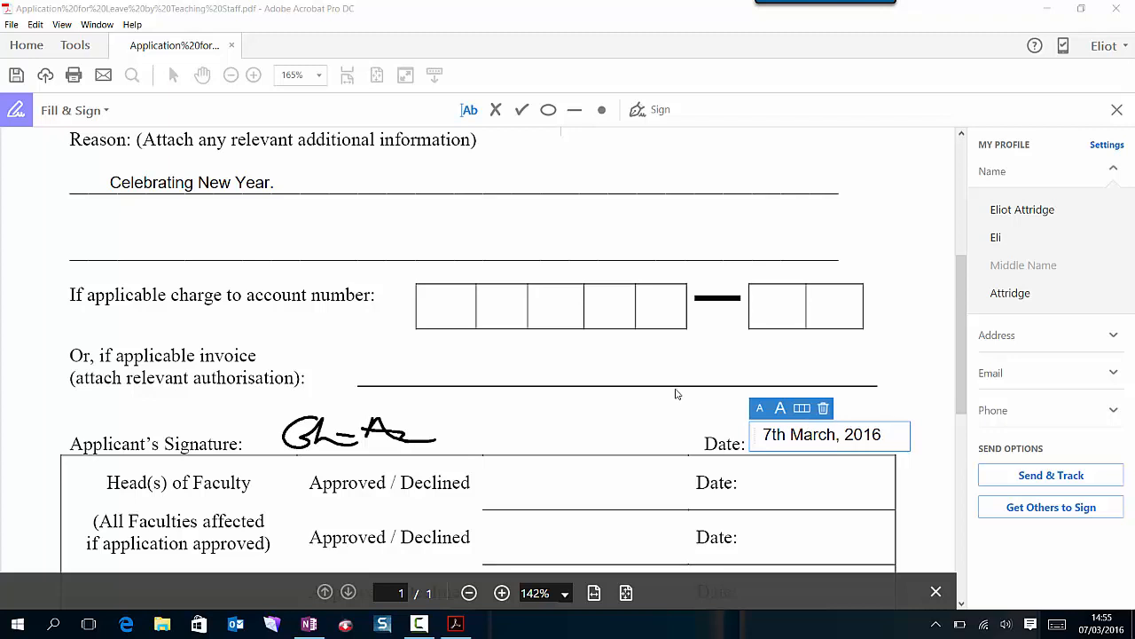
mouse_move(1117, 110)
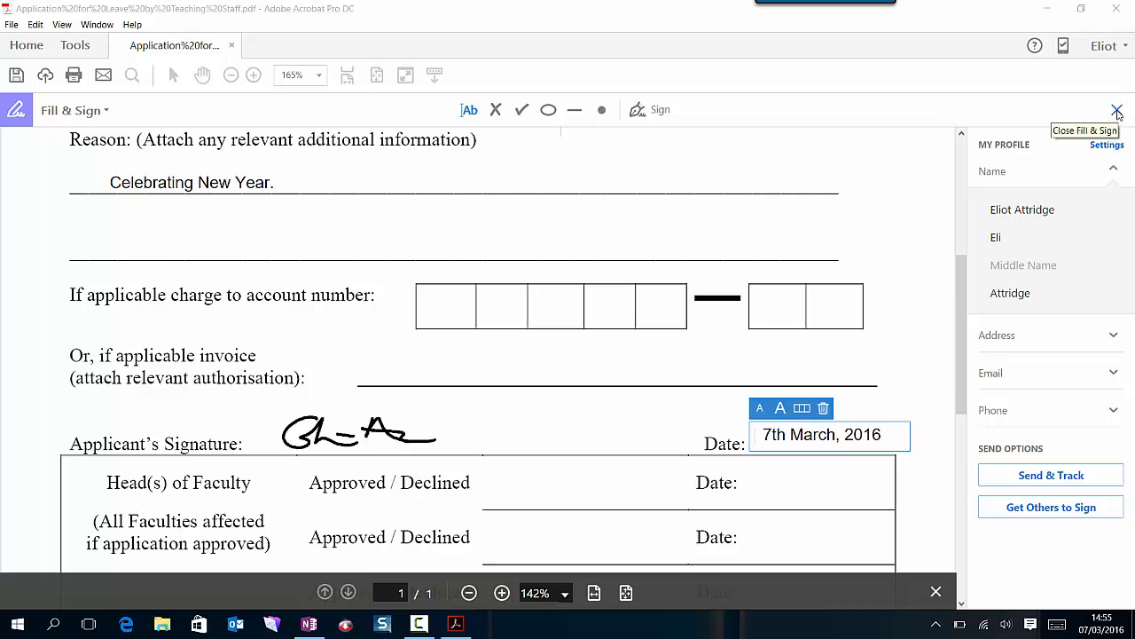
click(1118, 110)
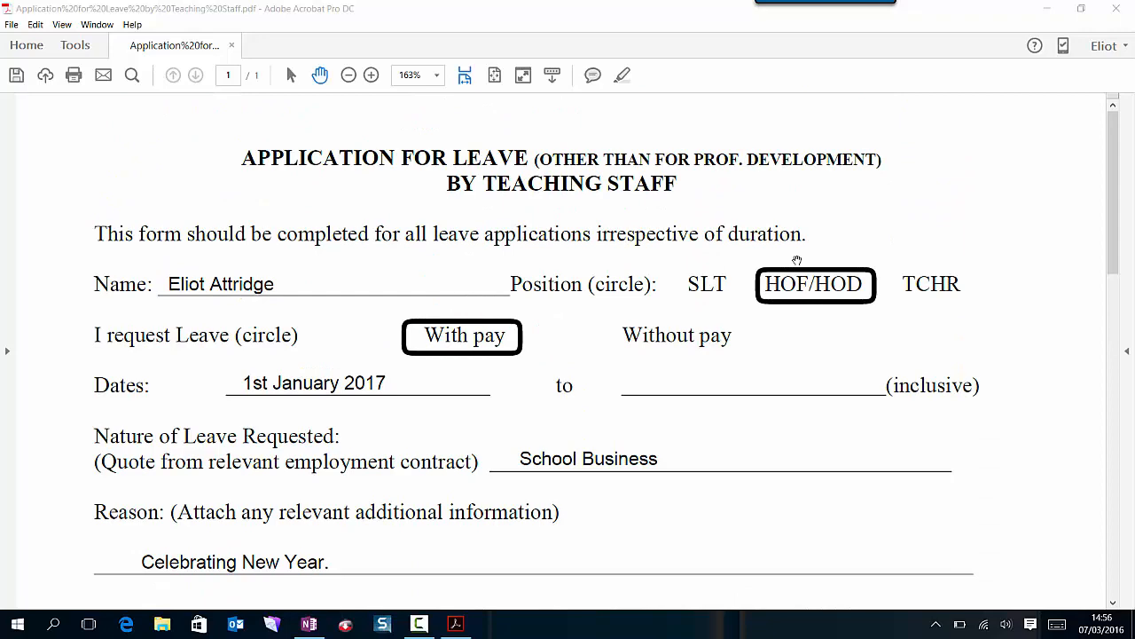
scroll(down, 3)
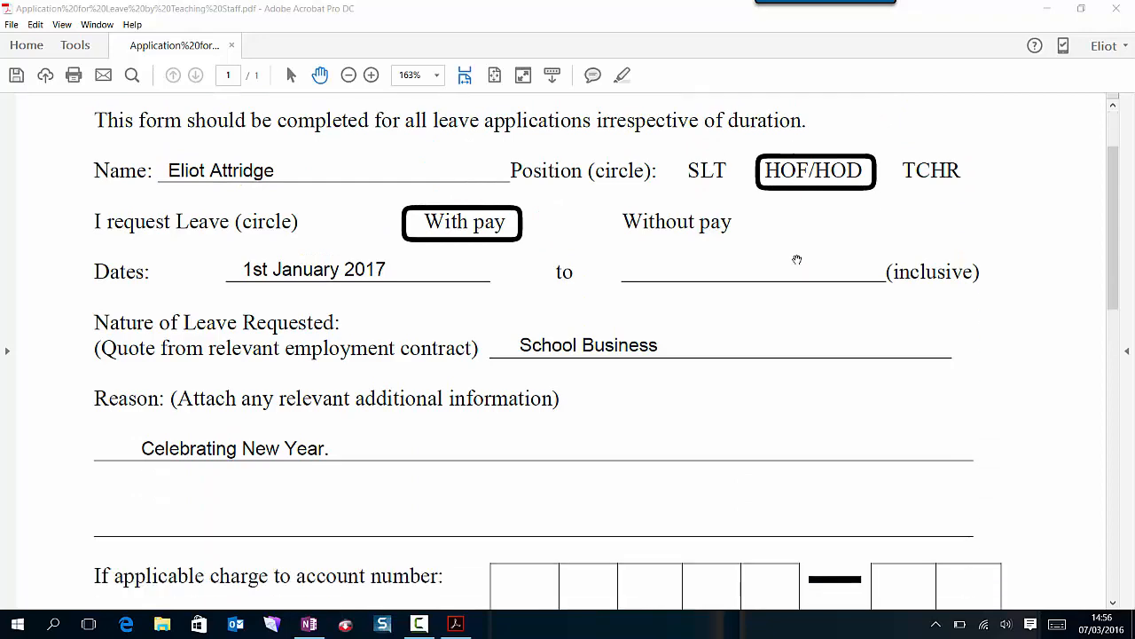
scroll(down, 3)
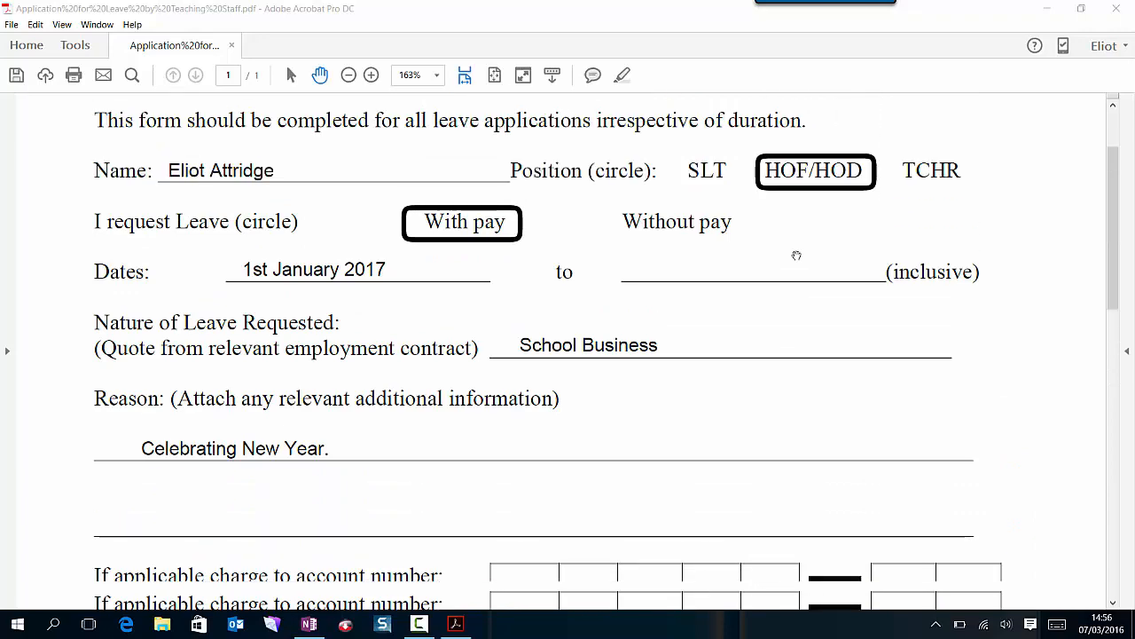
scroll(down, 3)
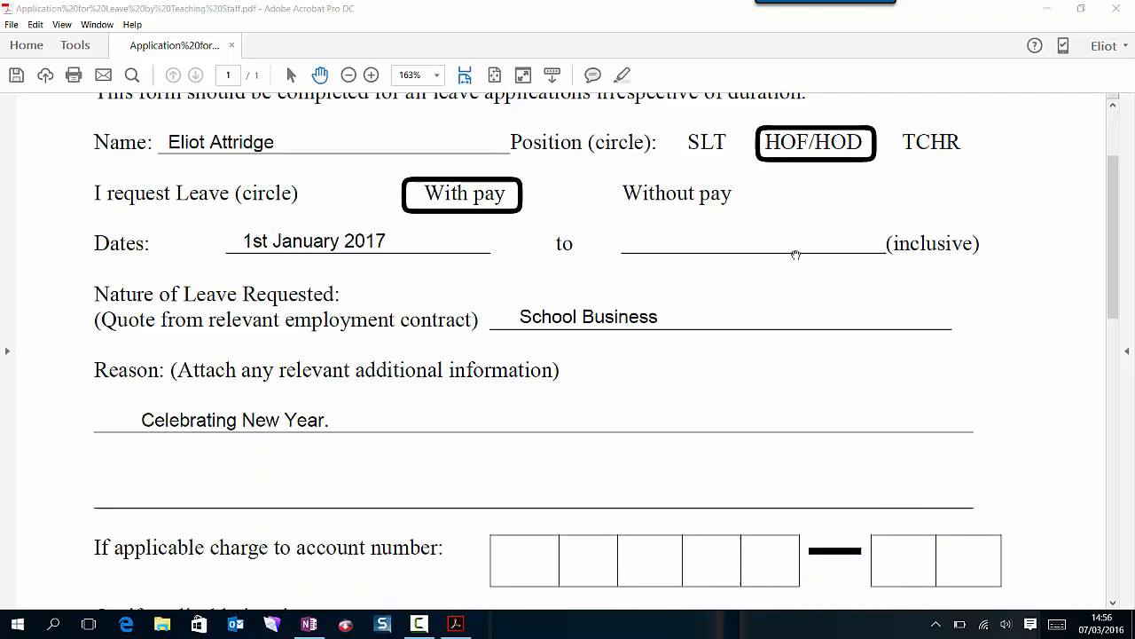
scroll(down, 3)
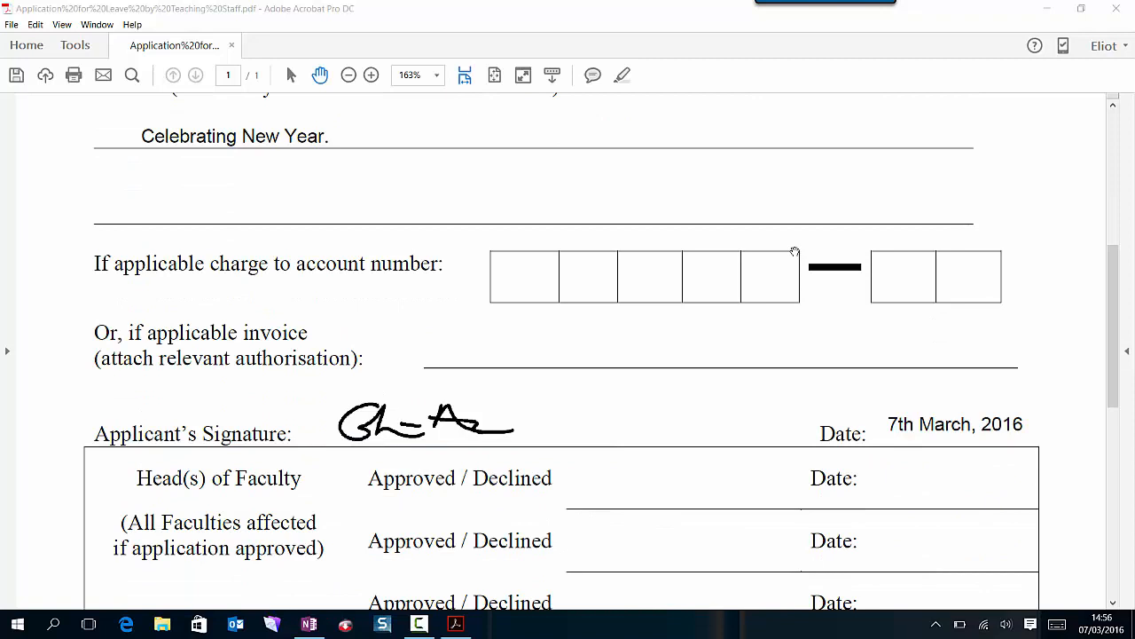
mouse_move(786, 264)
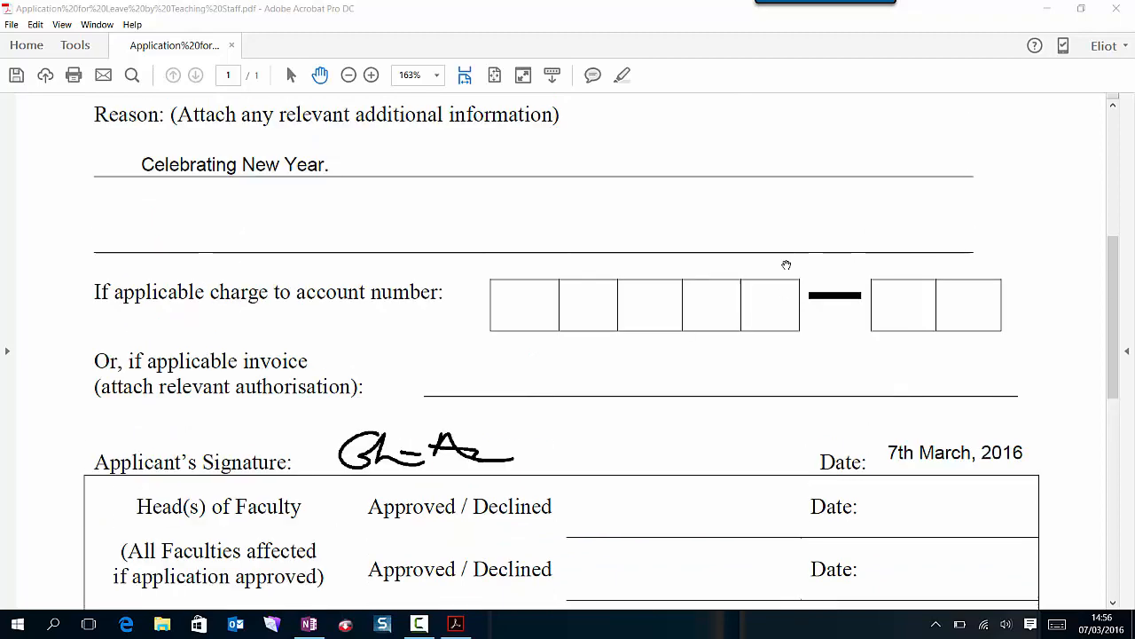
scroll(down, 3)
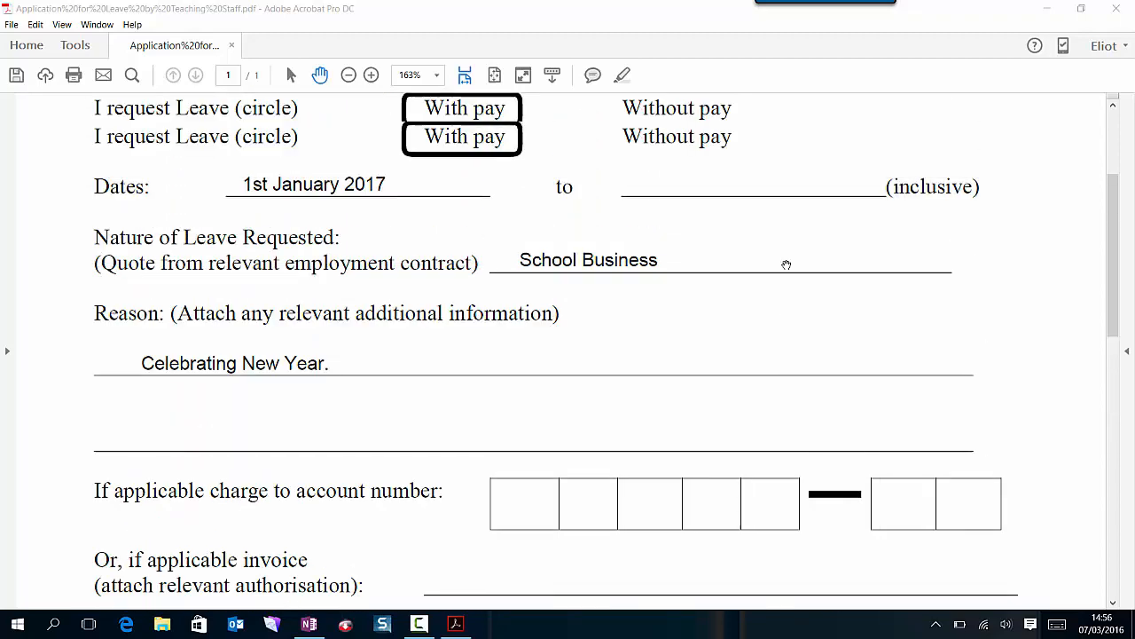
scroll(up, 3)
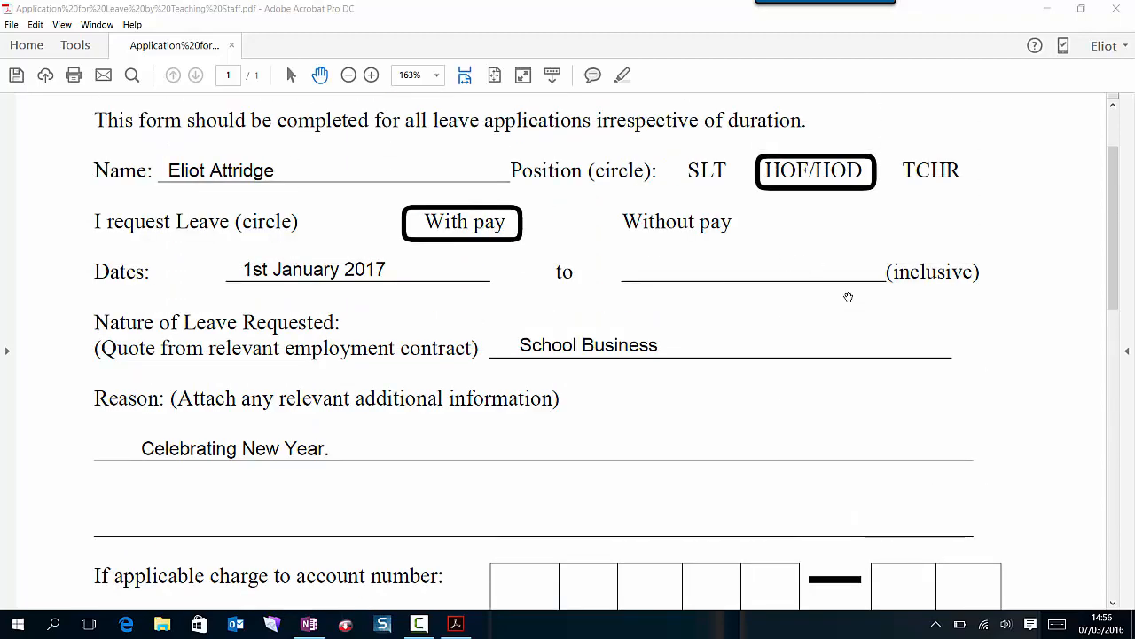